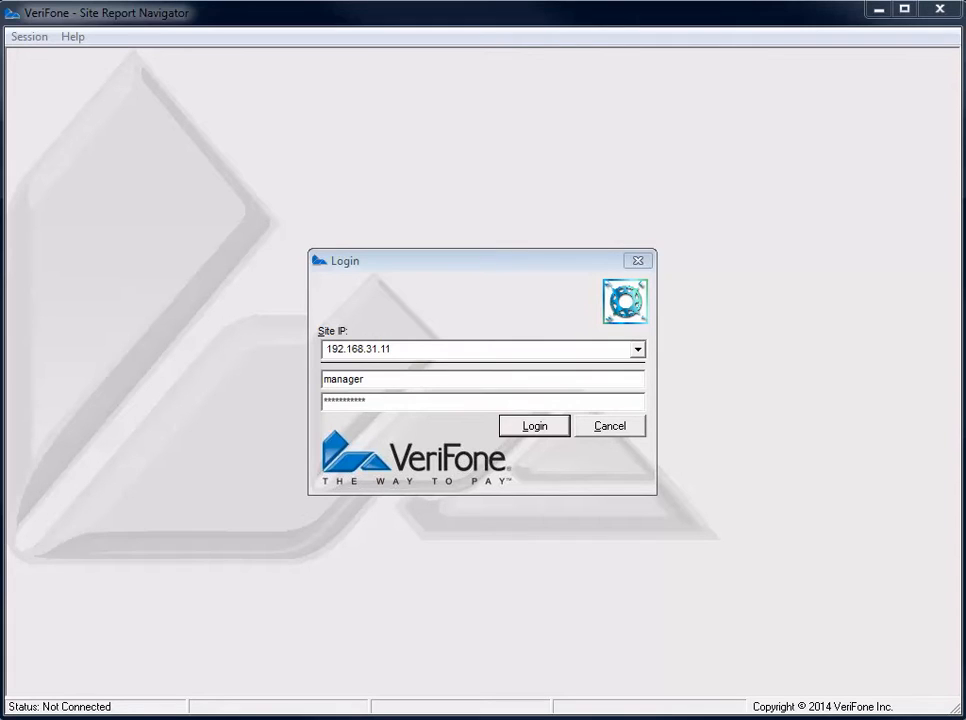
- Log on to site 192.168.31.11 as manager so the status reads Connected
click(534, 424)
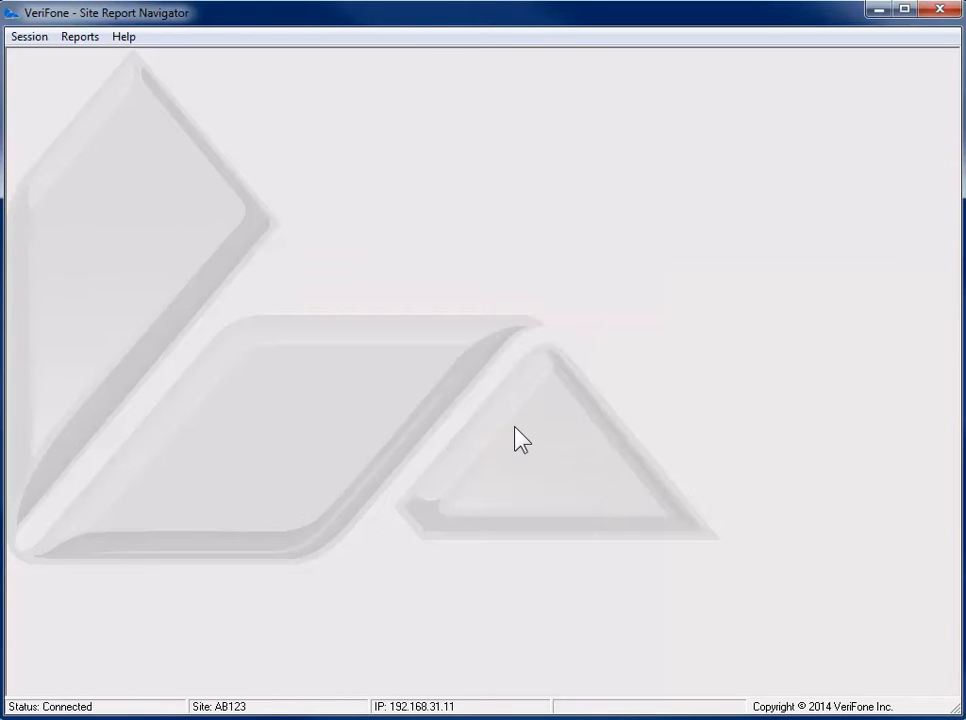
- Browse the Session, Help and Reports menus, ending on the report commands
click(28, 36)
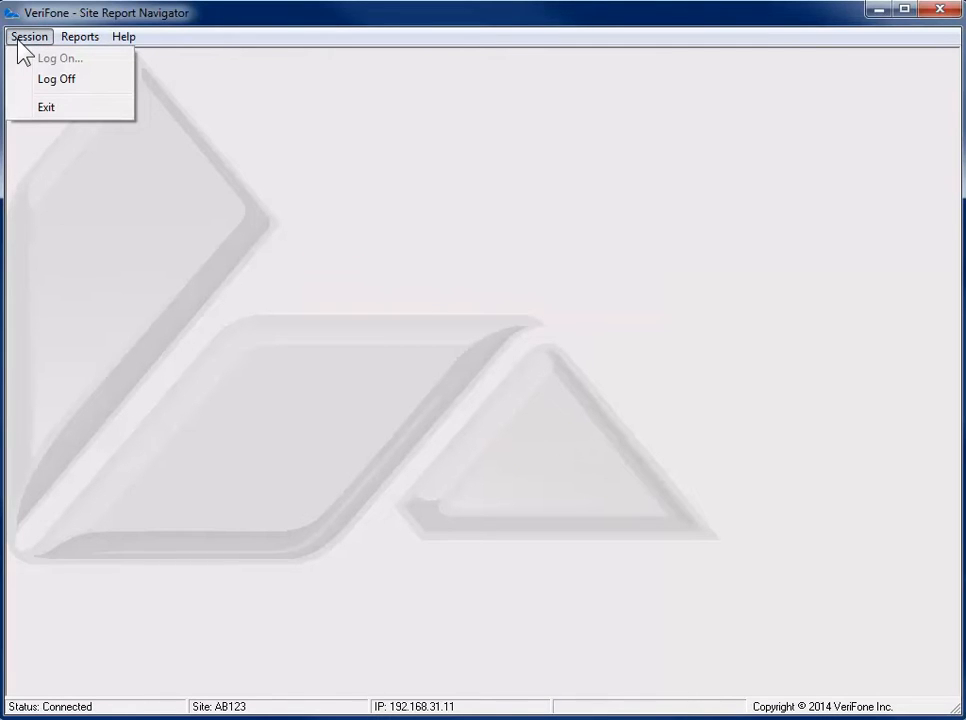
click(122, 36)
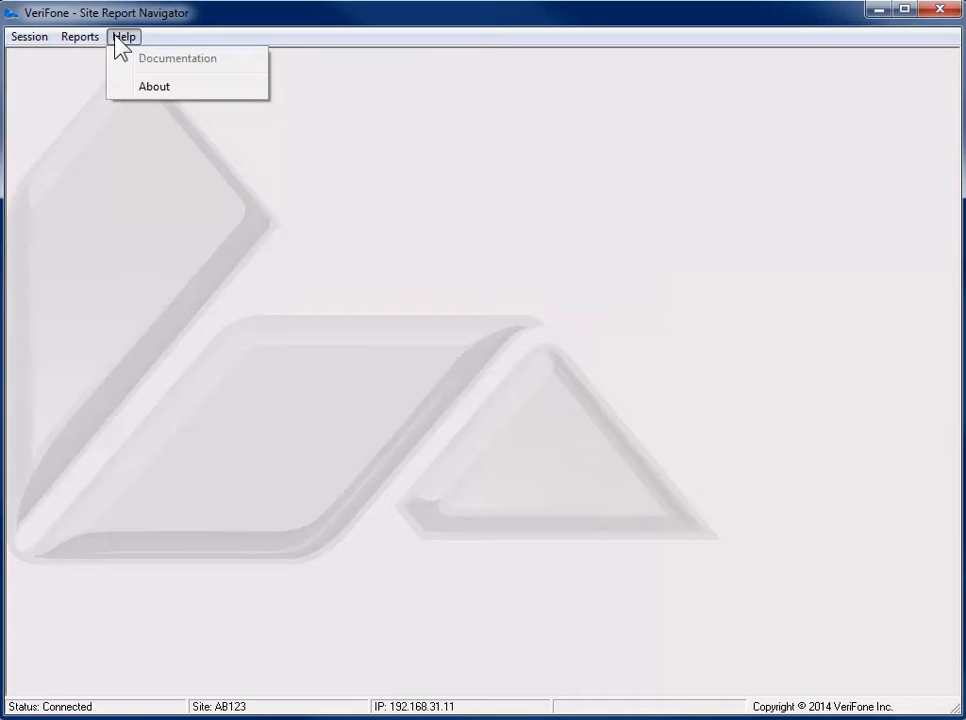
mouse_move(130, 58)
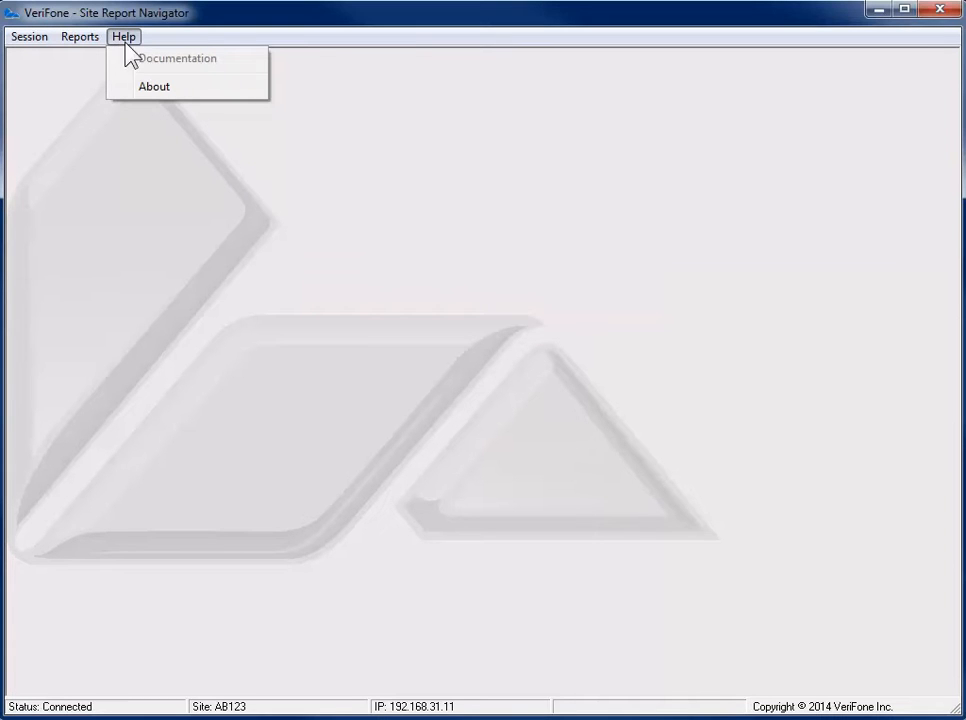
click(154, 86)
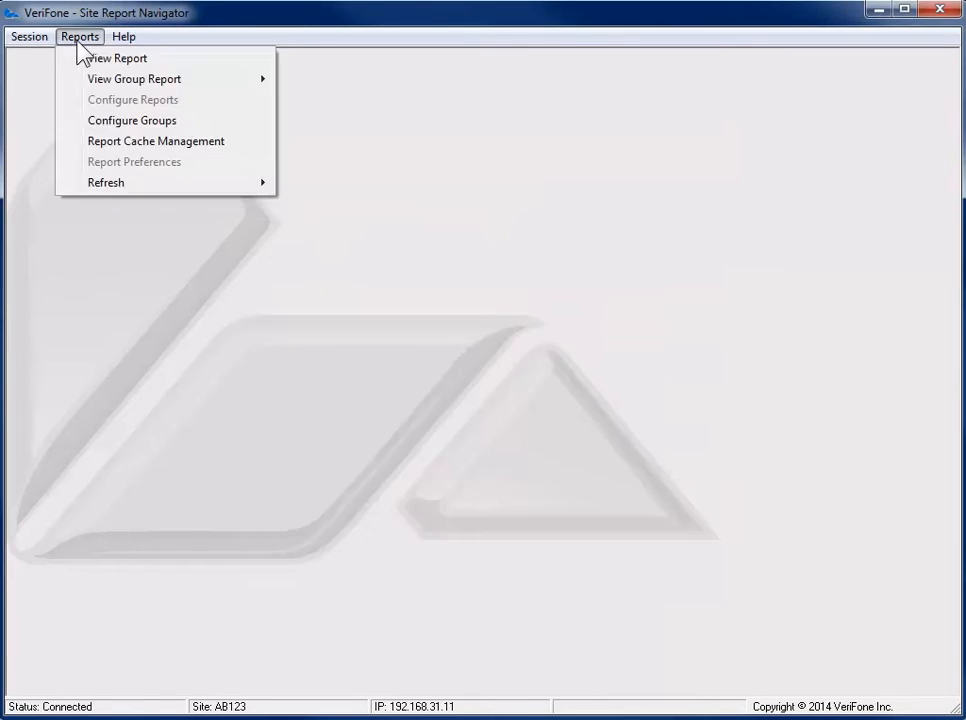
mouse_move(76, 52)
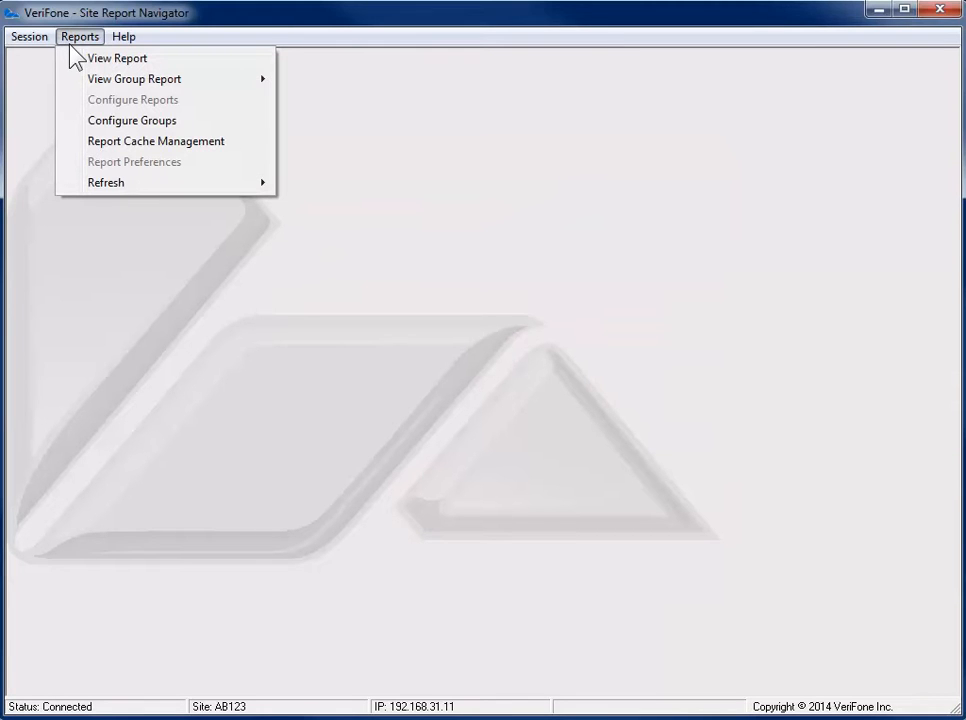
- Start View Report and choose Period 1 with the 2015-06-24 (SHIFT-002) period
click(116, 58)
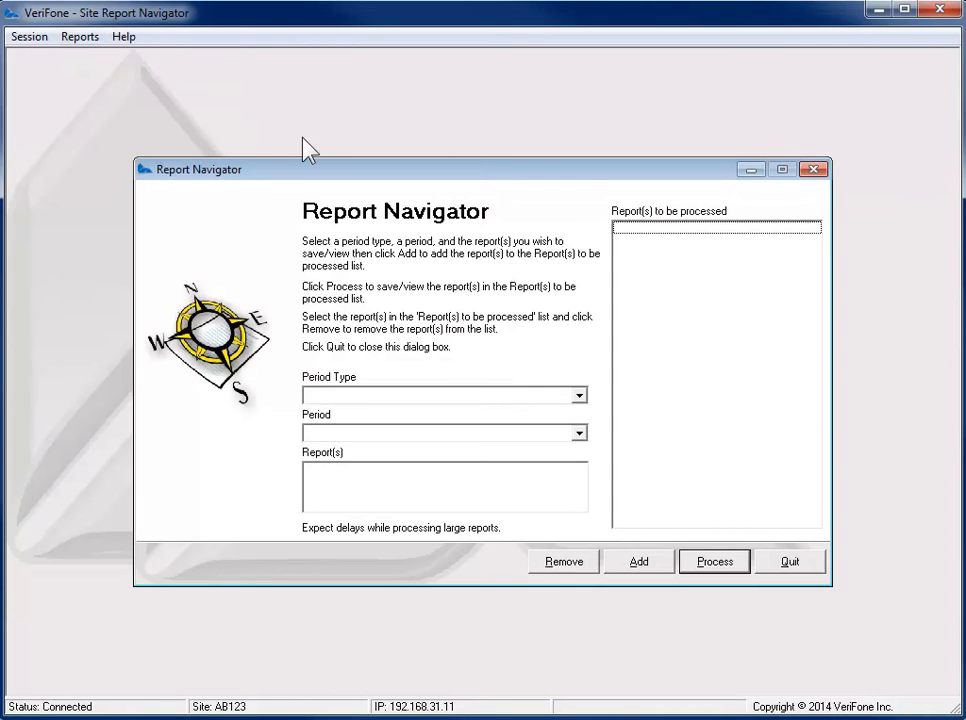
click(580, 396)
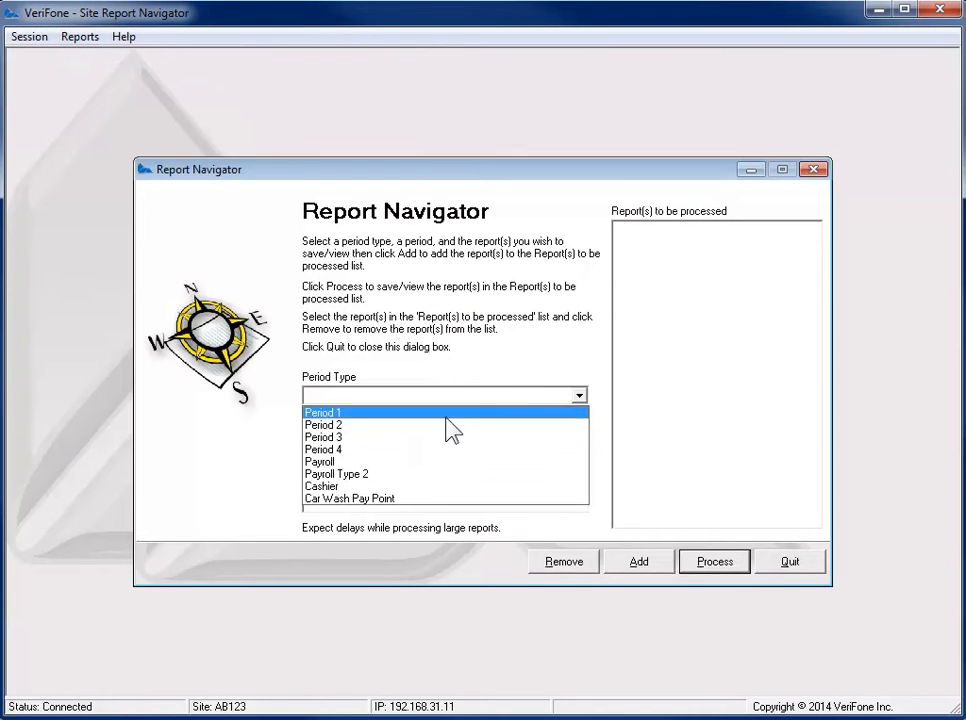
click(322, 412)
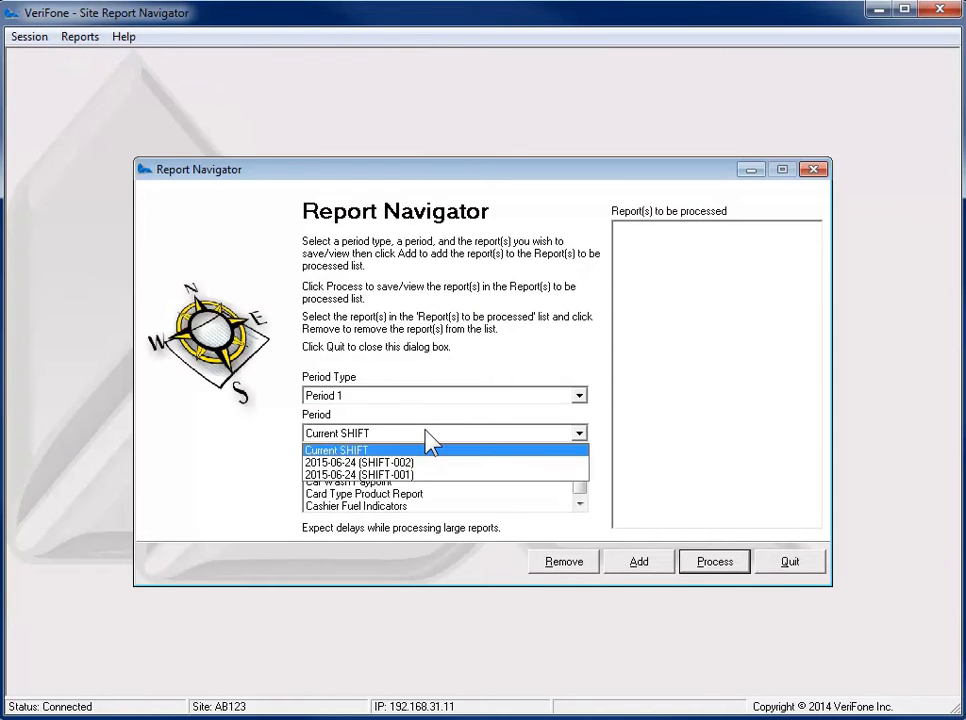
mouse_move(404, 444)
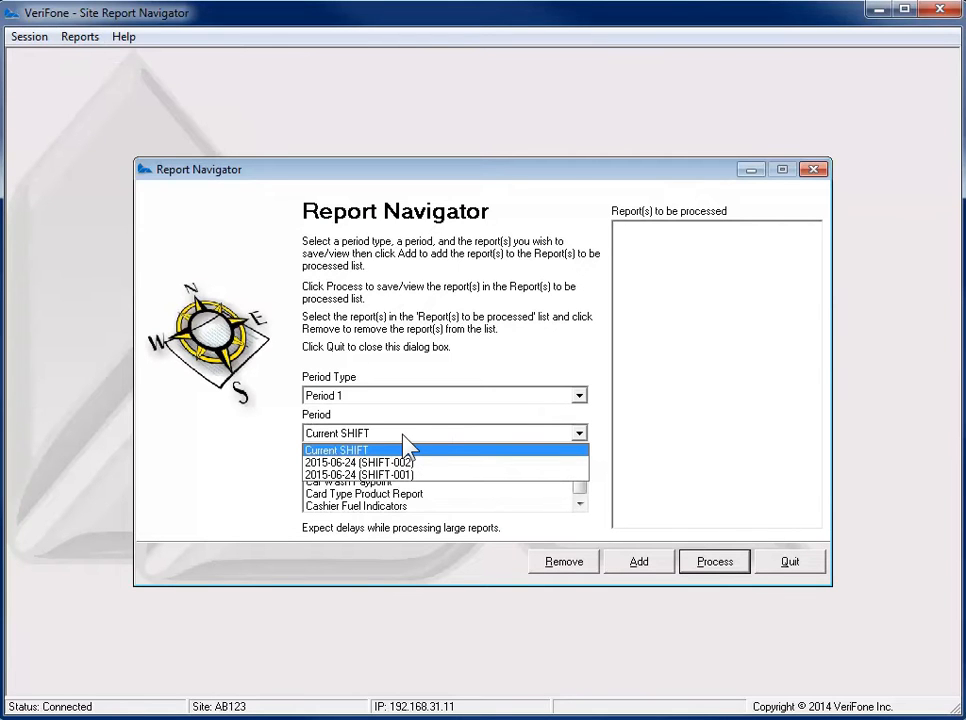
click(358, 462)
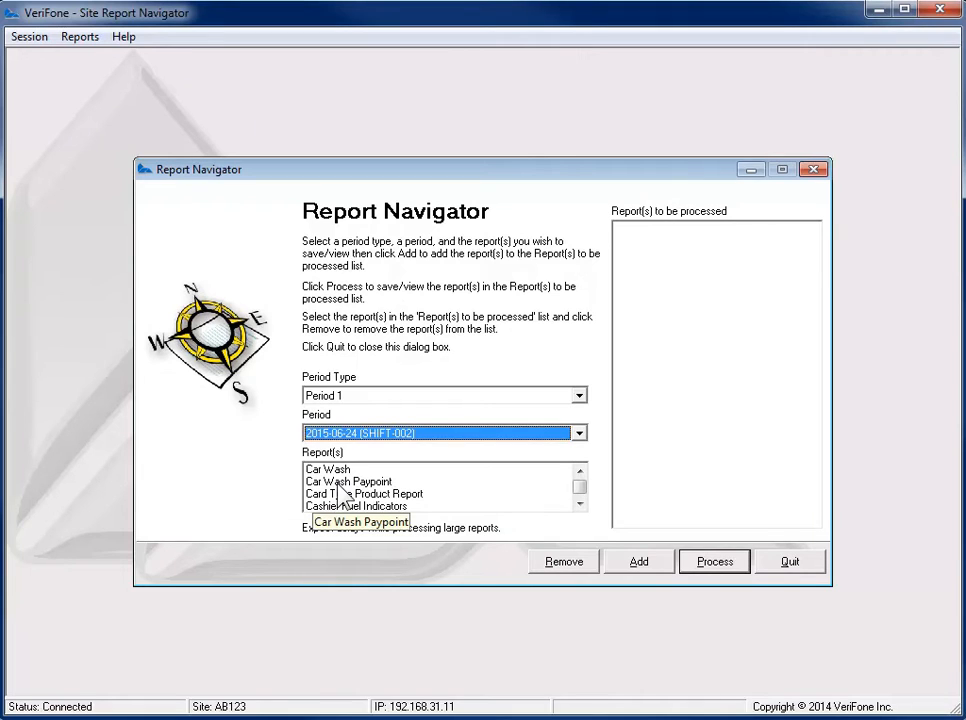
- Add the Summary and Tax reports to the processing list
click(638, 560)
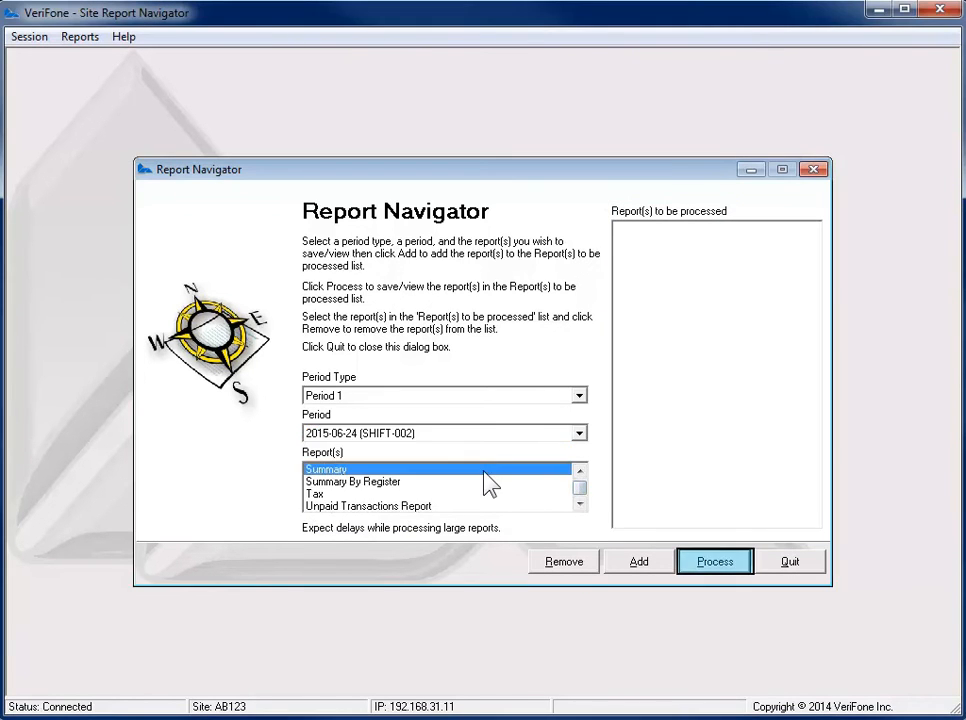
click(640, 560)
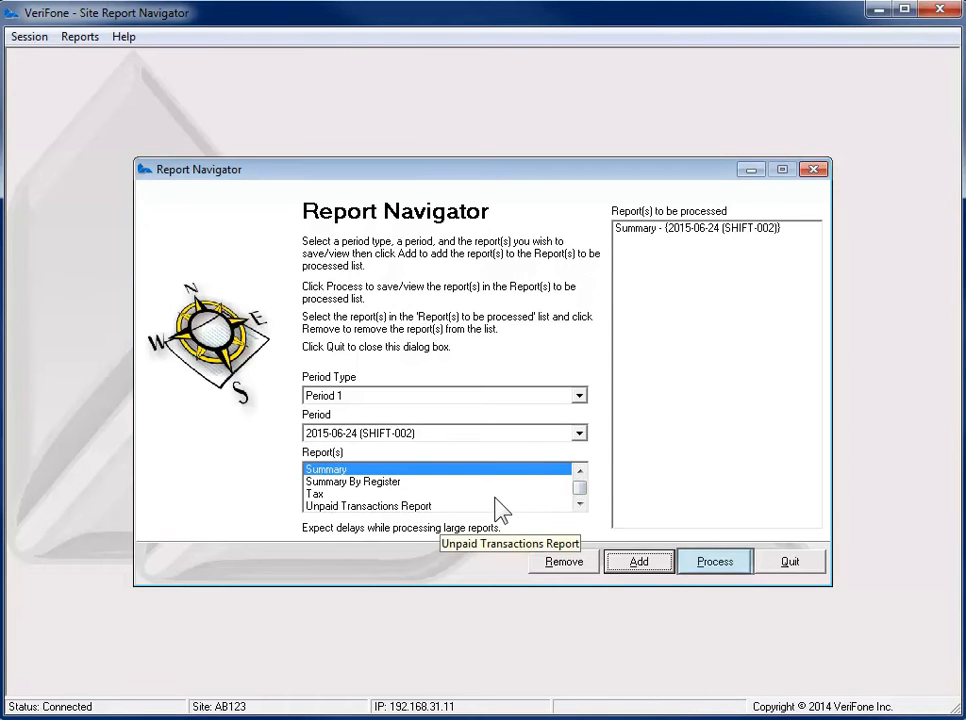
click(640, 560)
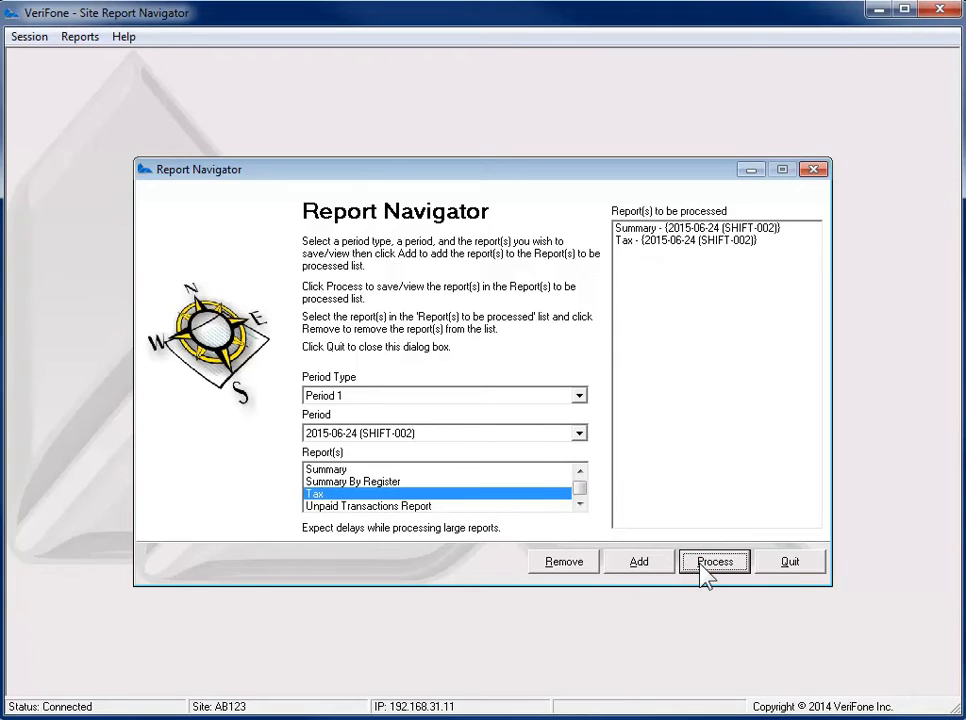
- Process the queued reports so the Tax Report by Register opens in Internet Explorer
click(714, 560)
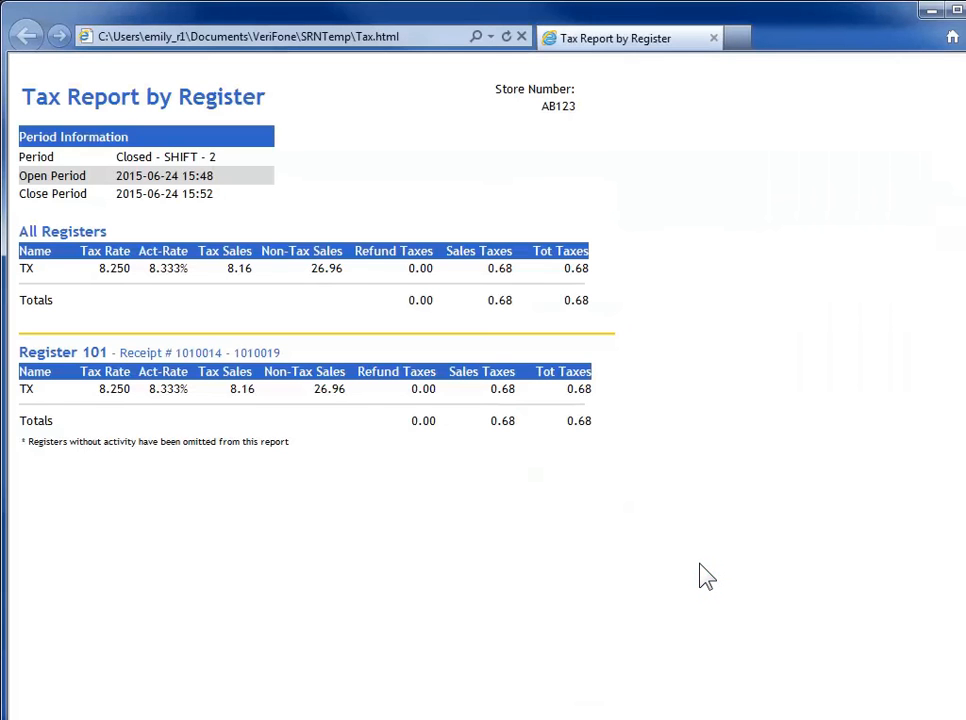
mouse_move(714, 38)
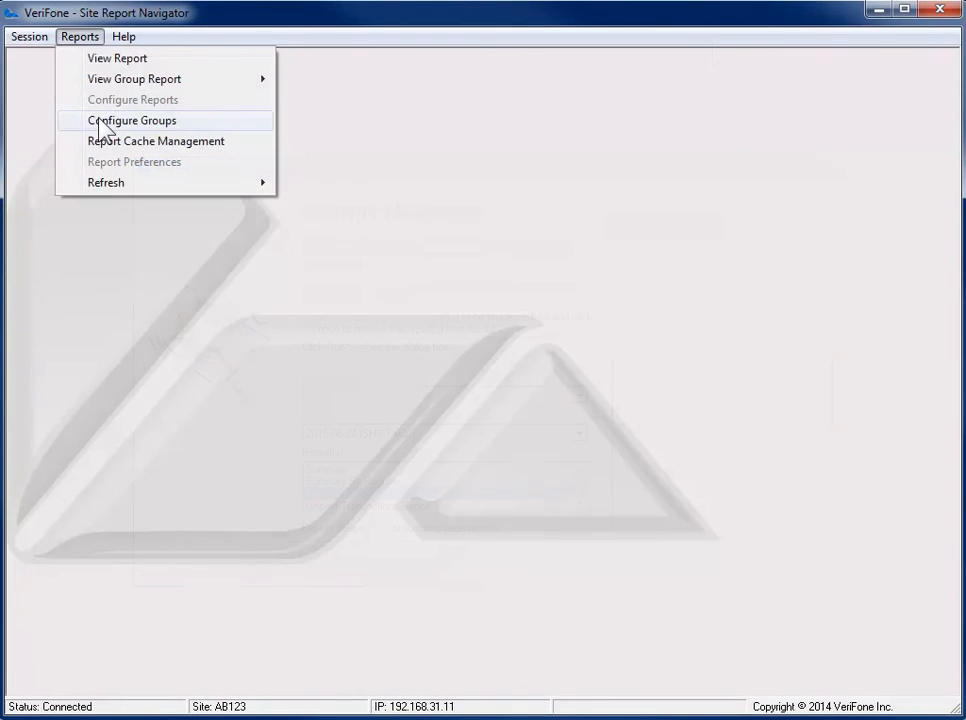
- Start Configure Groups and choose to create a new report group
click(132, 120)
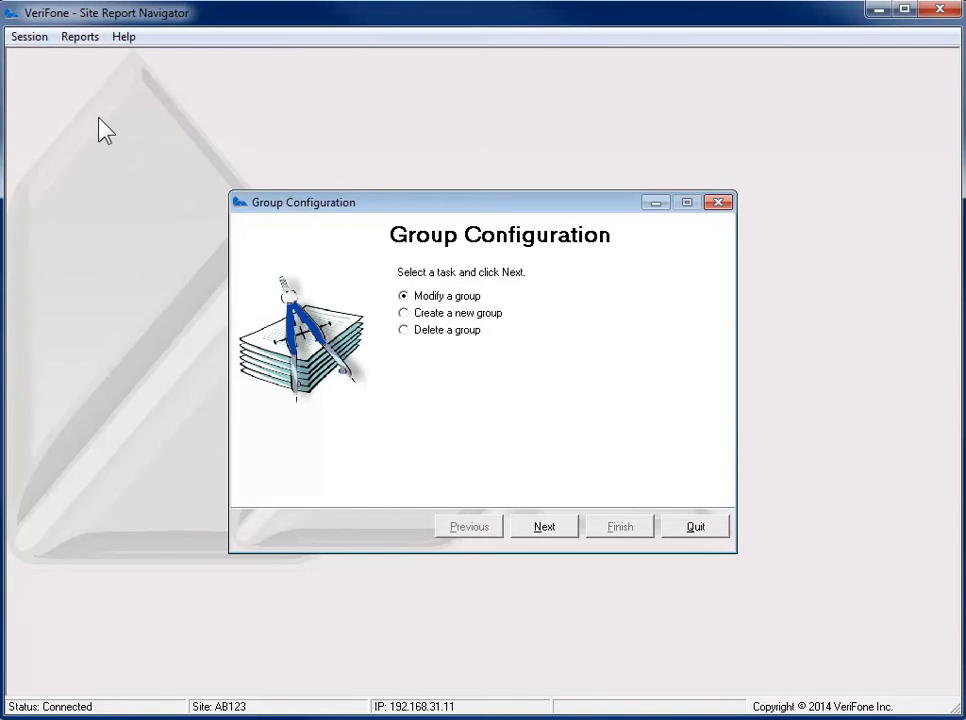
mouse_move(390, 336)
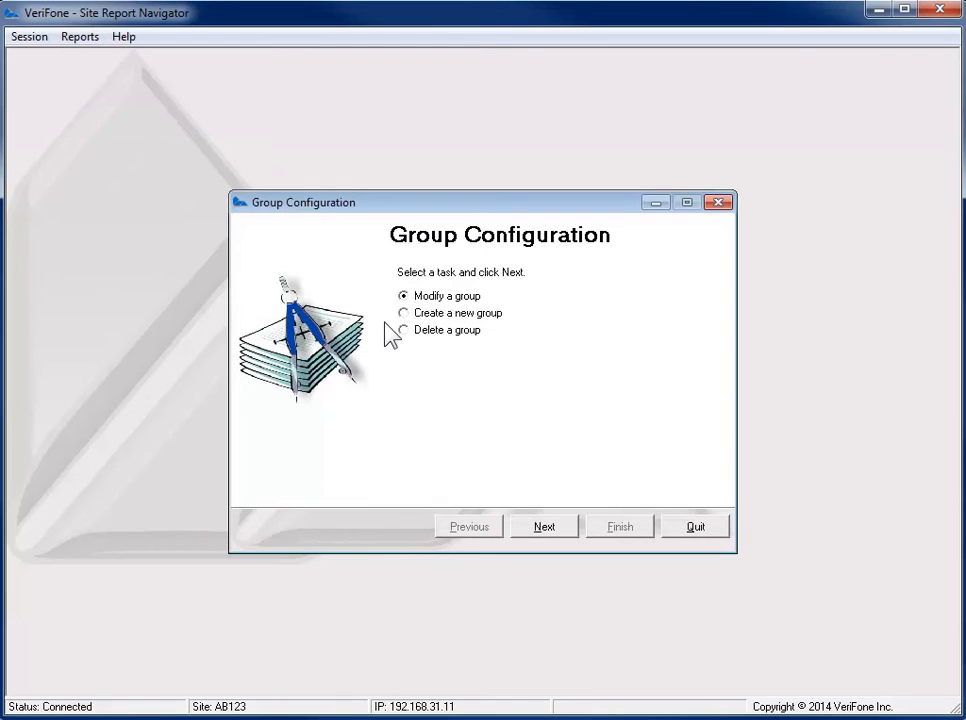
click(404, 312)
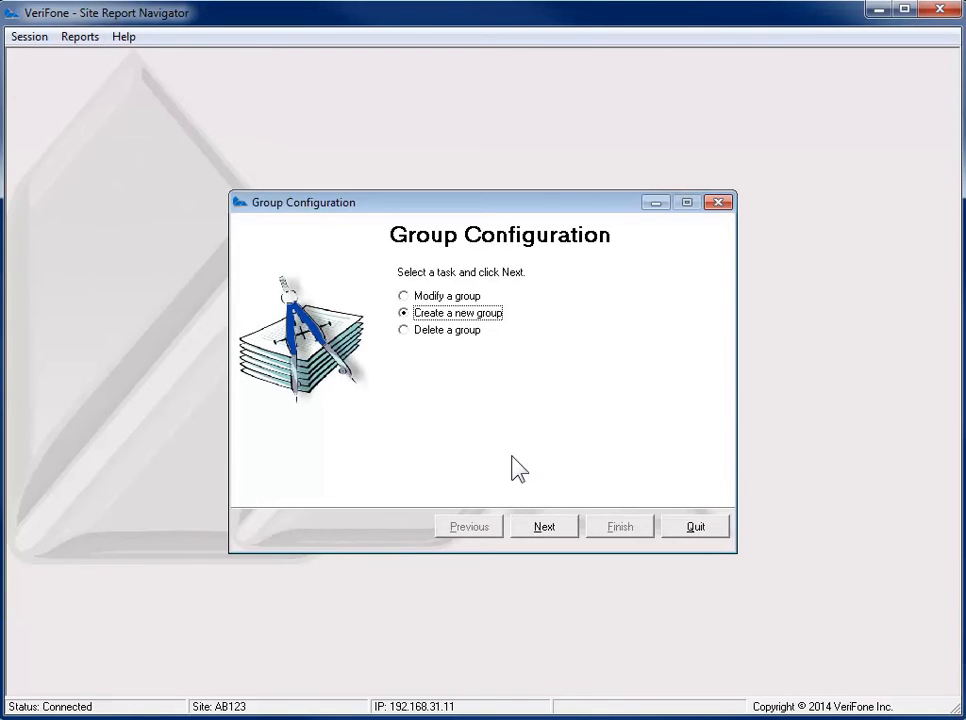
- Name the group 'Manager Report' with Period 2, Ask report selection and Always refresh, then continue
click(544, 526)
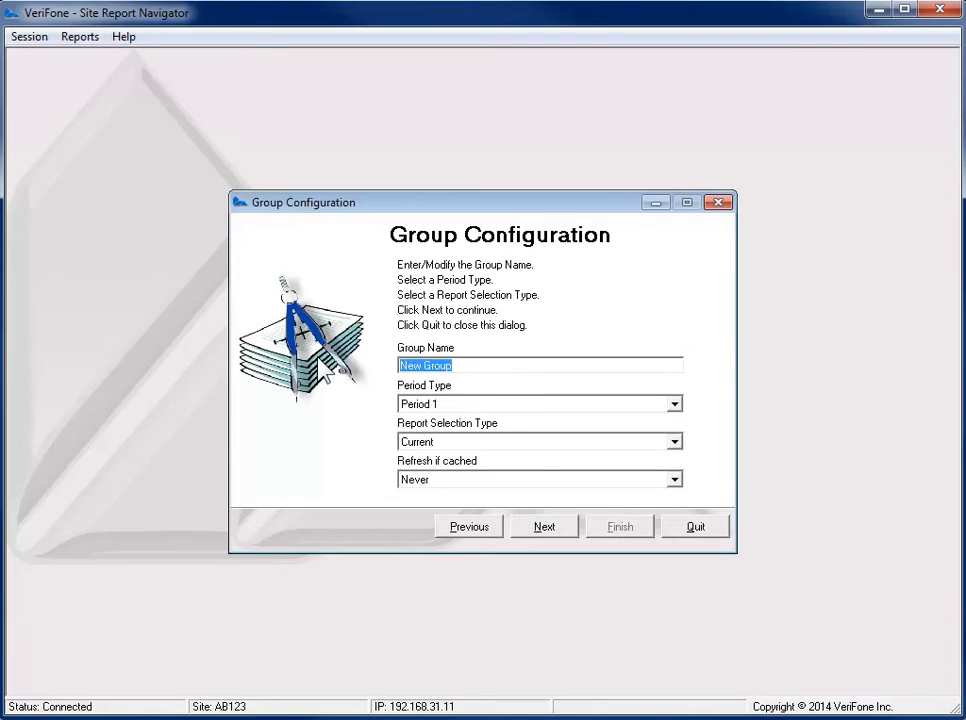
text(Manager Report)
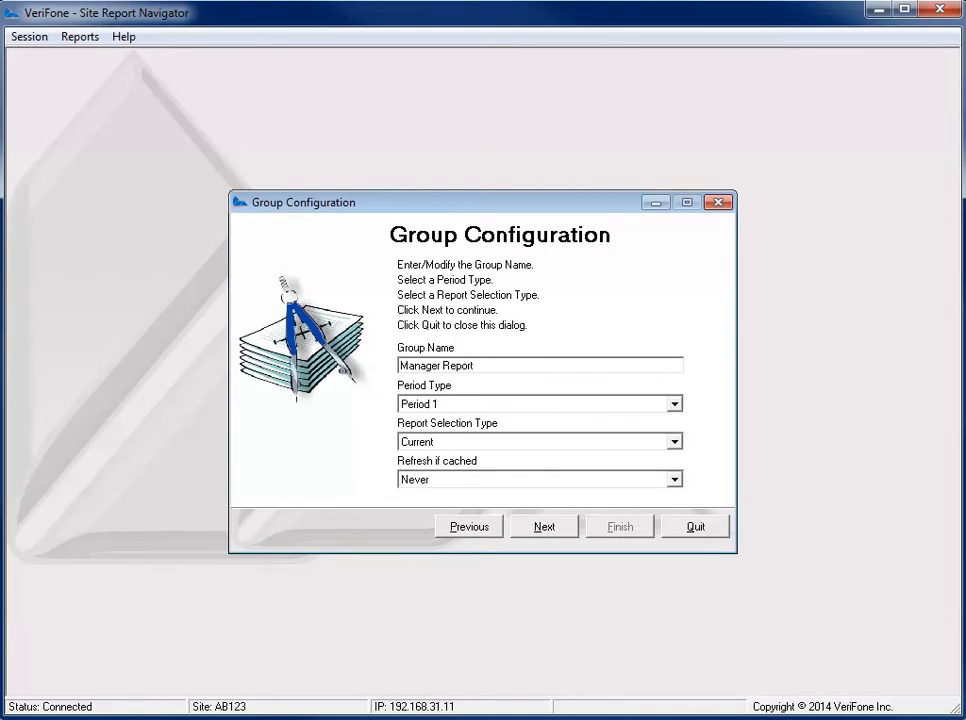
click(674, 404)
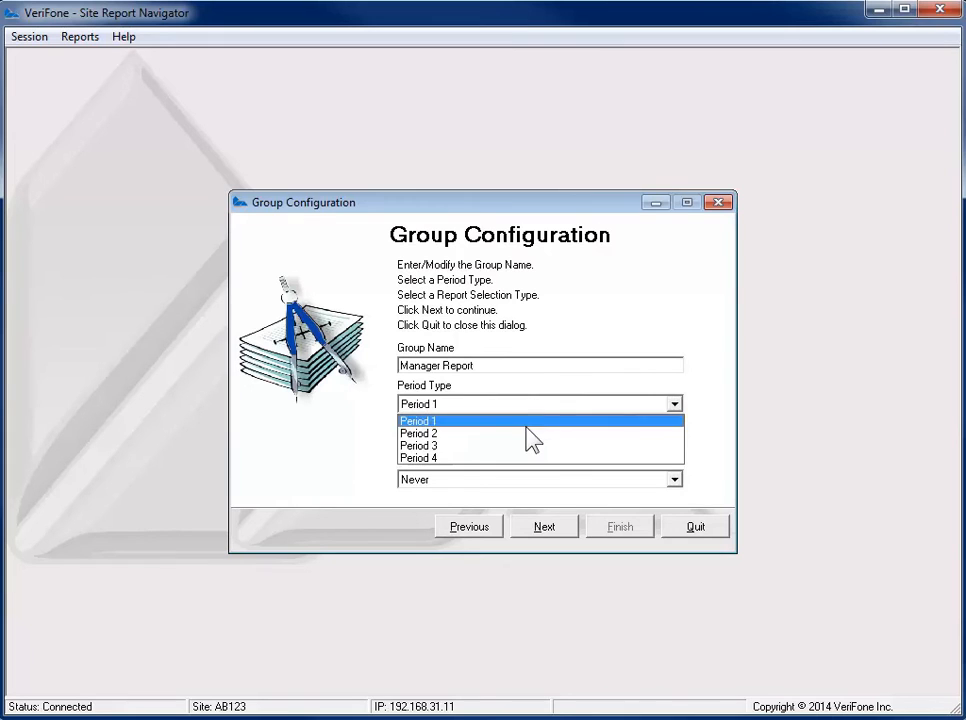
click(418, 432)
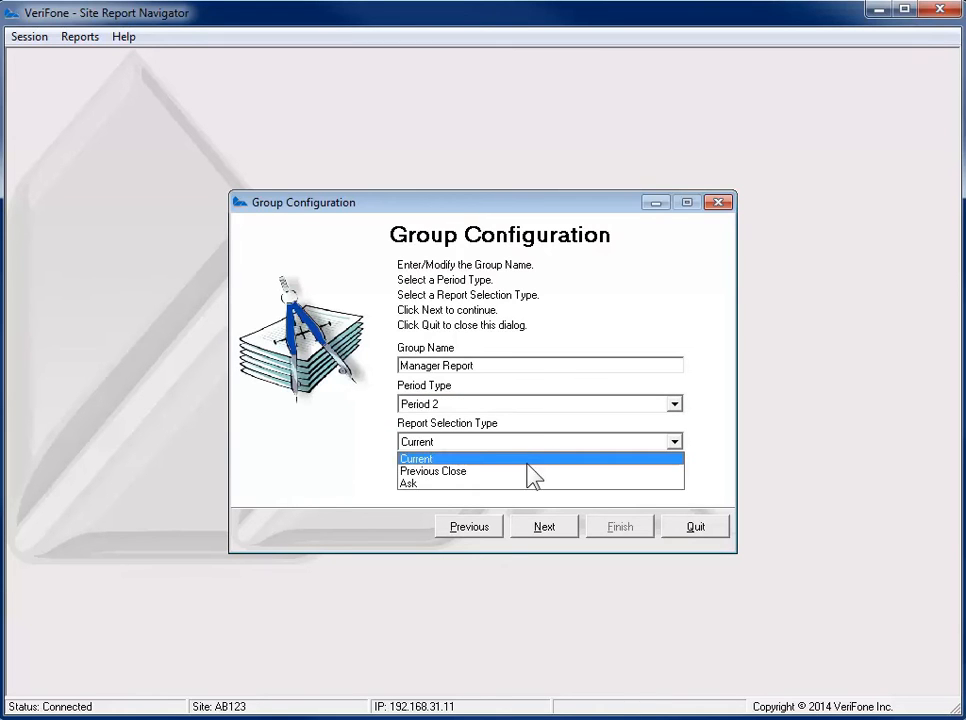
click(408, 482)
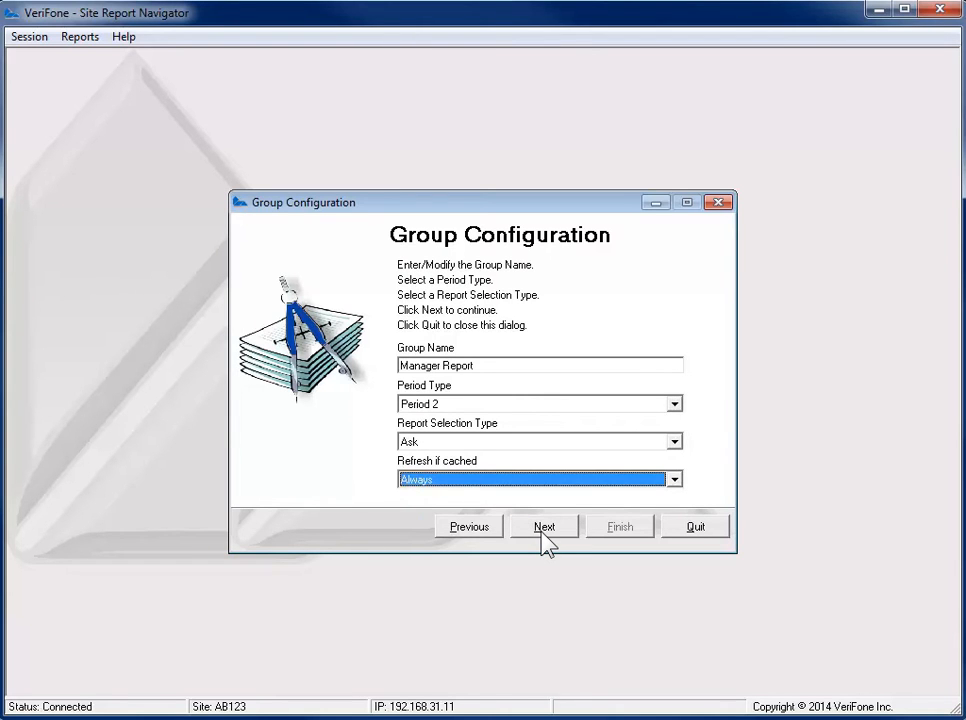
click(544, 526)
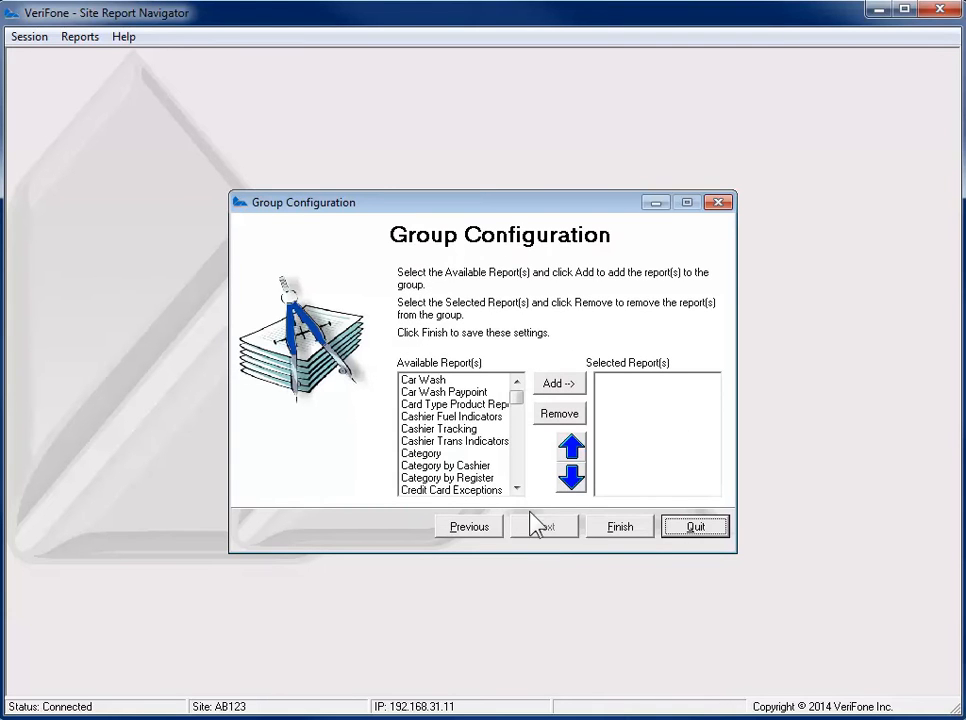
- Add the Category, Department and PLU reports to the Manager Report group and finish
click(558, 382)
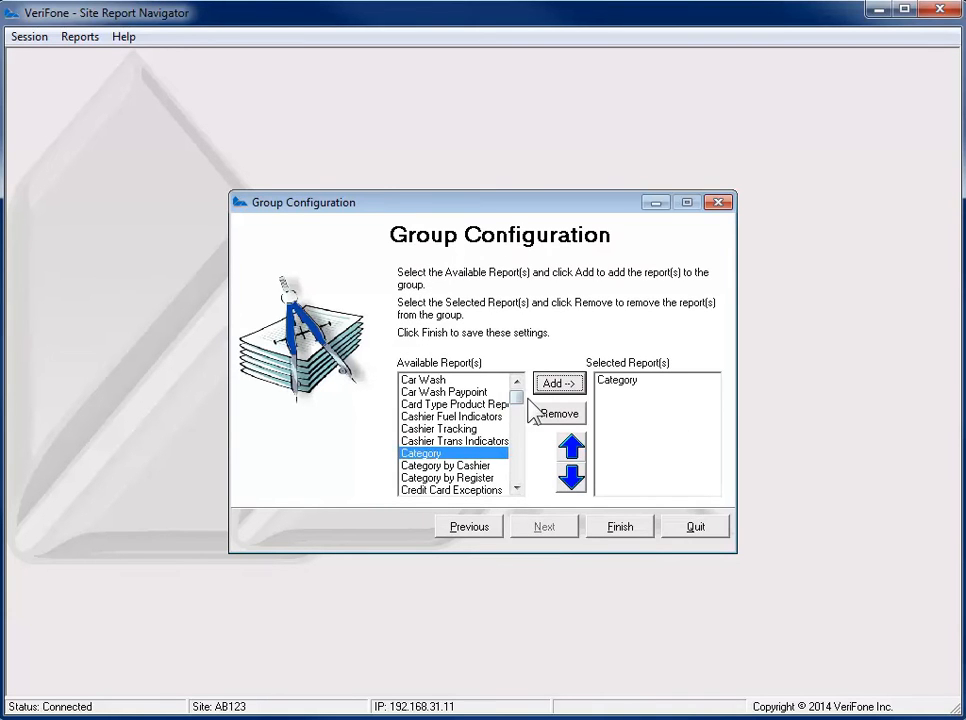
scroll(down, 3)
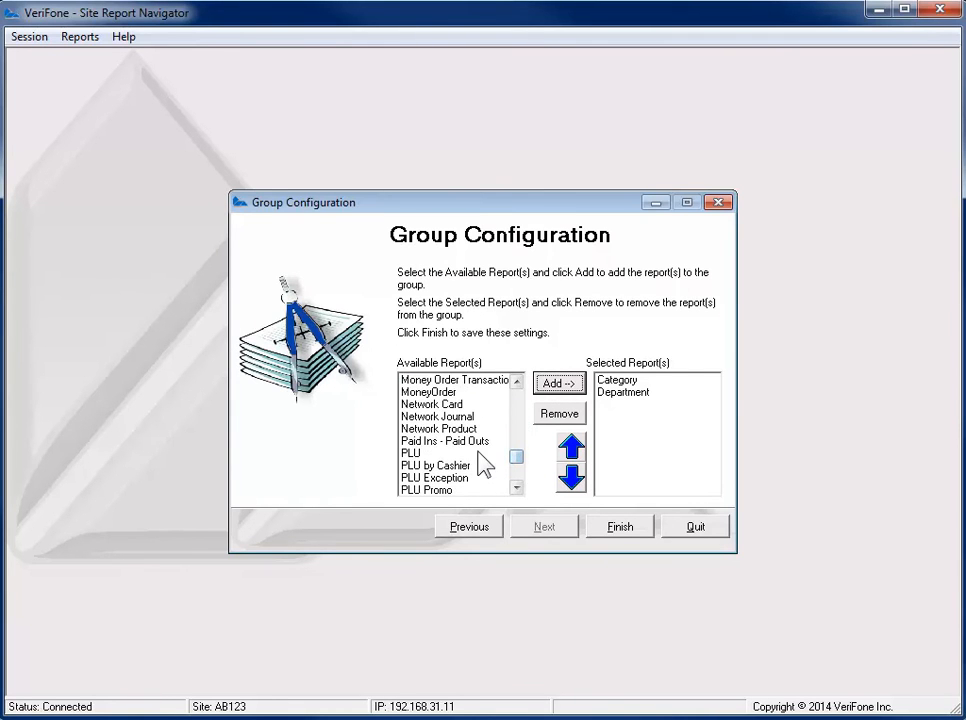
click(556, 384)
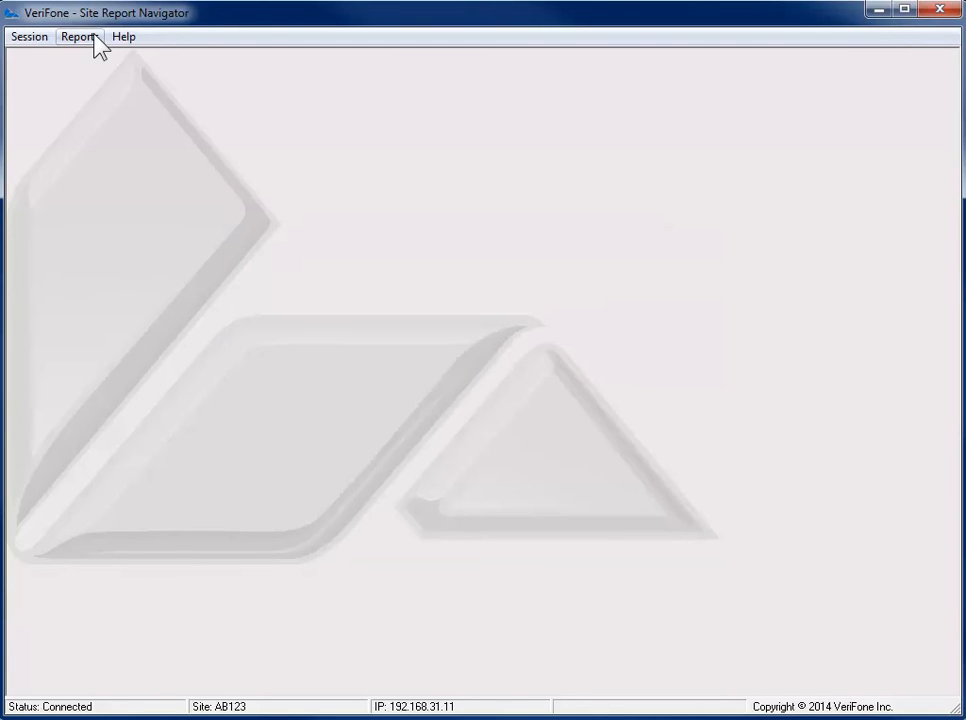
- Choose View Group Report > Manager Report for the 06-24-15 15:48 (DAILY-001) period
click(80, 36)
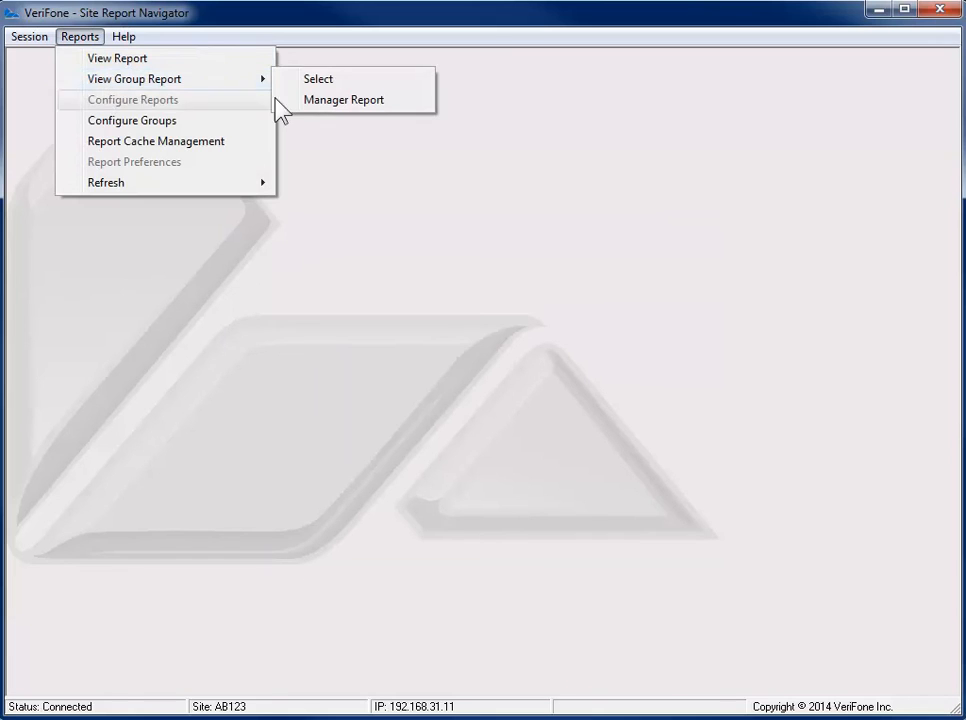
click(344, 100)
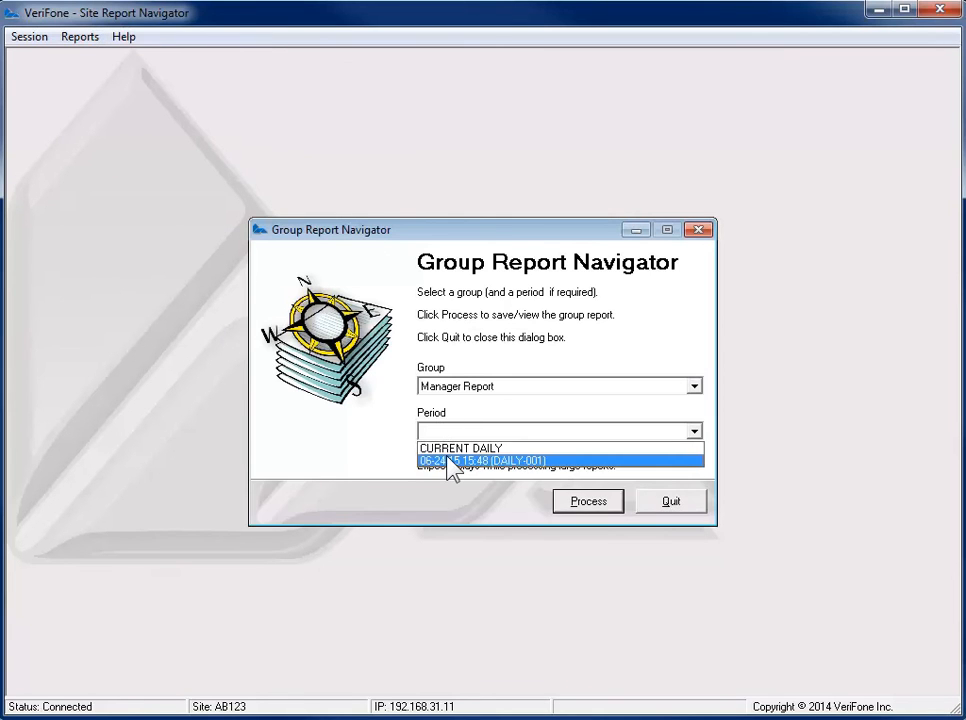
click(588, 500)
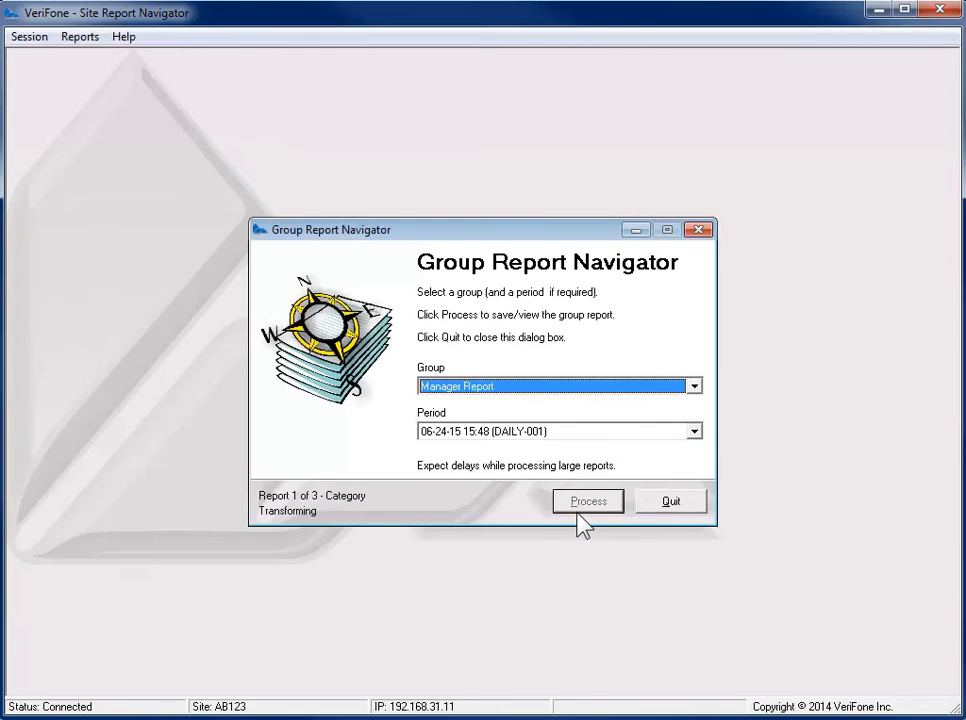
- View the Manager Report in Internet Explorer, cancel the Print dialog, and close the page
click(588, 500)
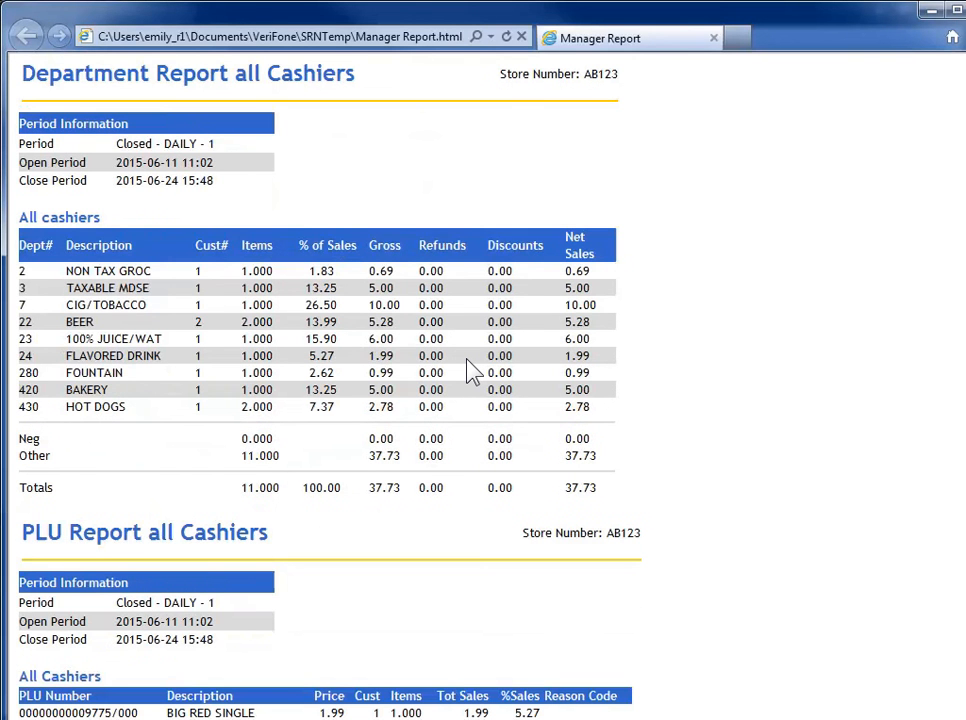
mouse_move(456, 196)
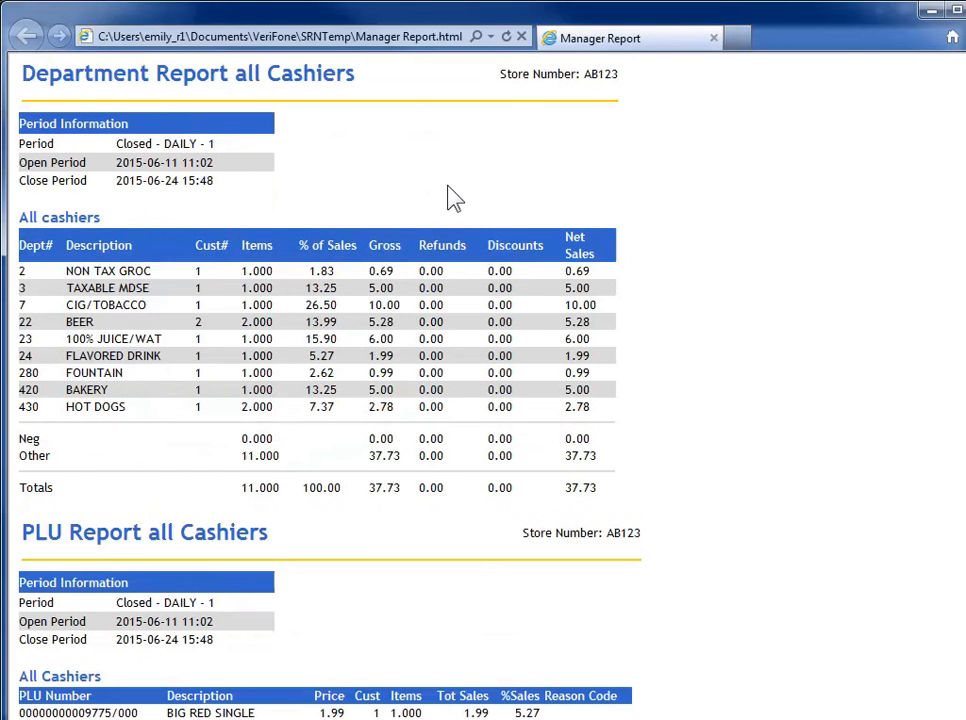
right_click(456, 196)
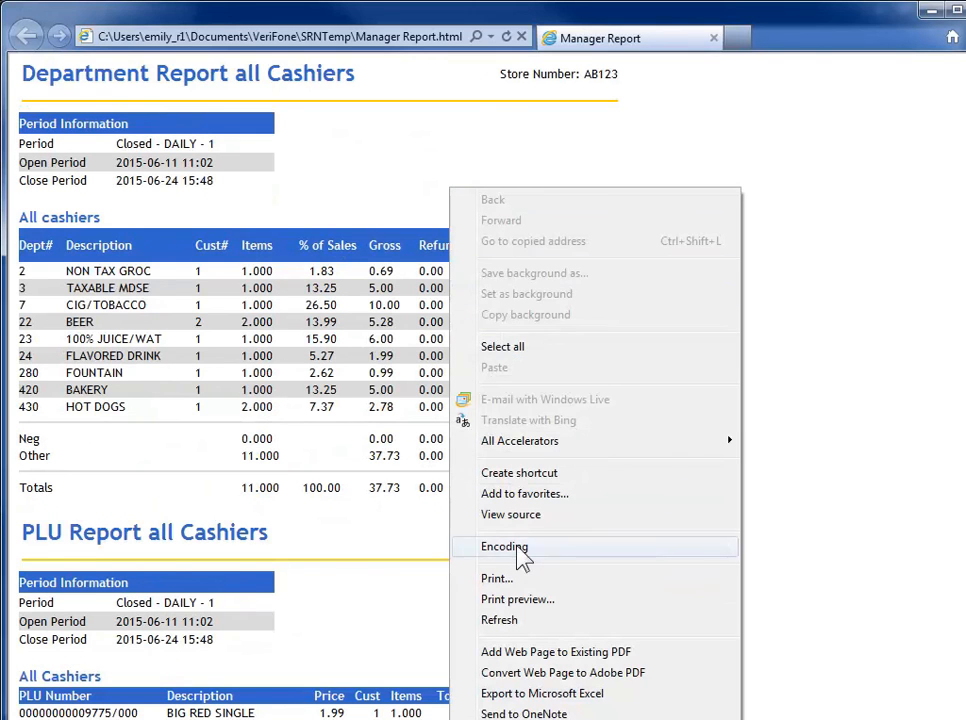
click(496, 578)
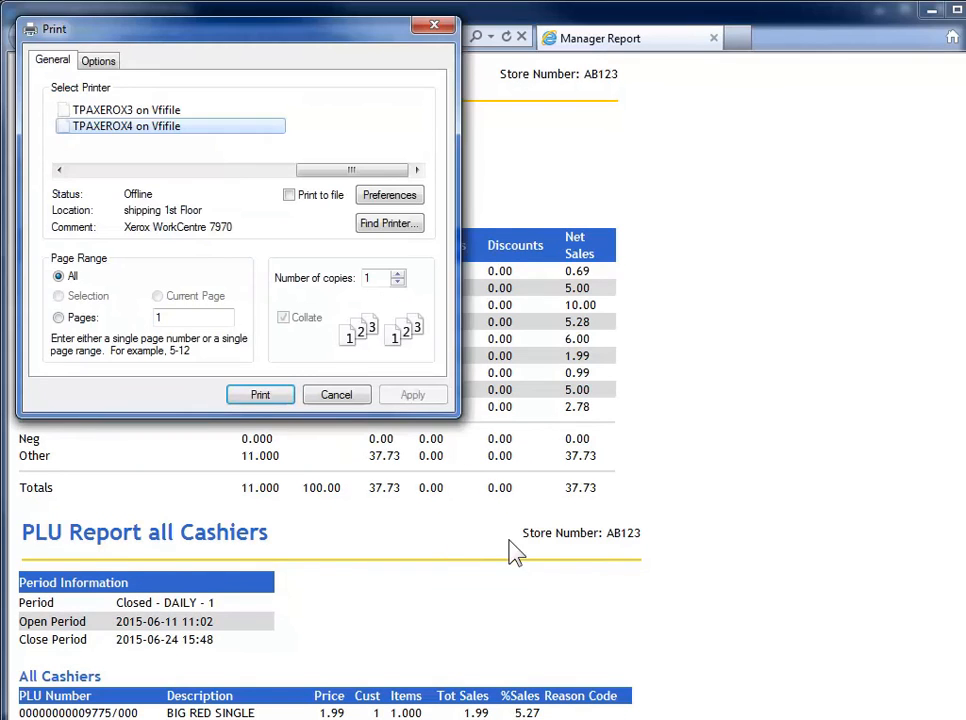
mouse_move(336, 394)
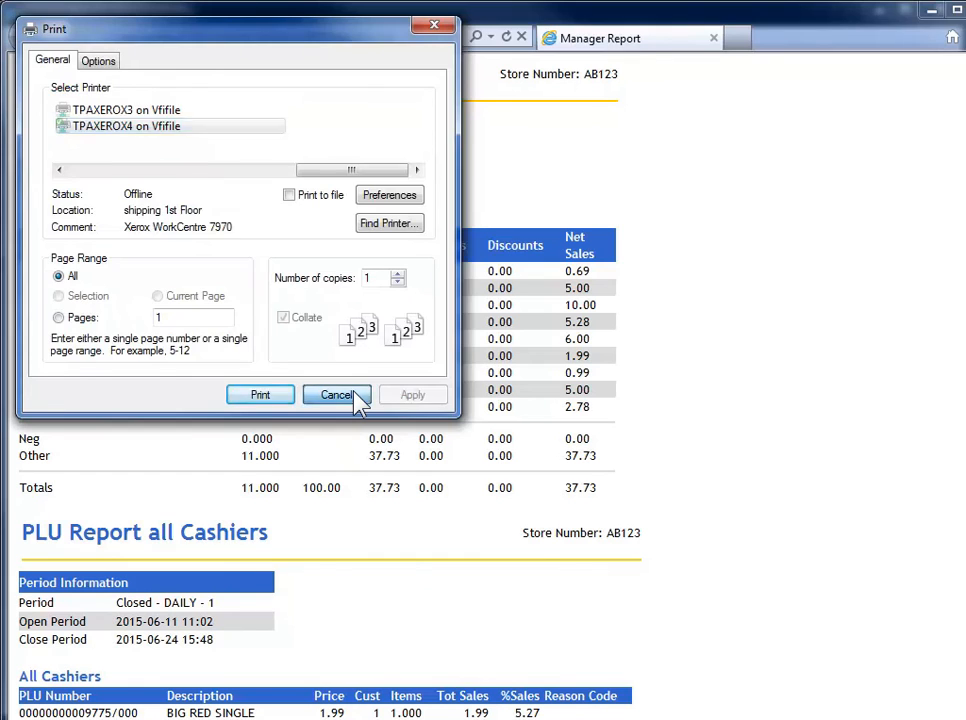
click(336, 394)
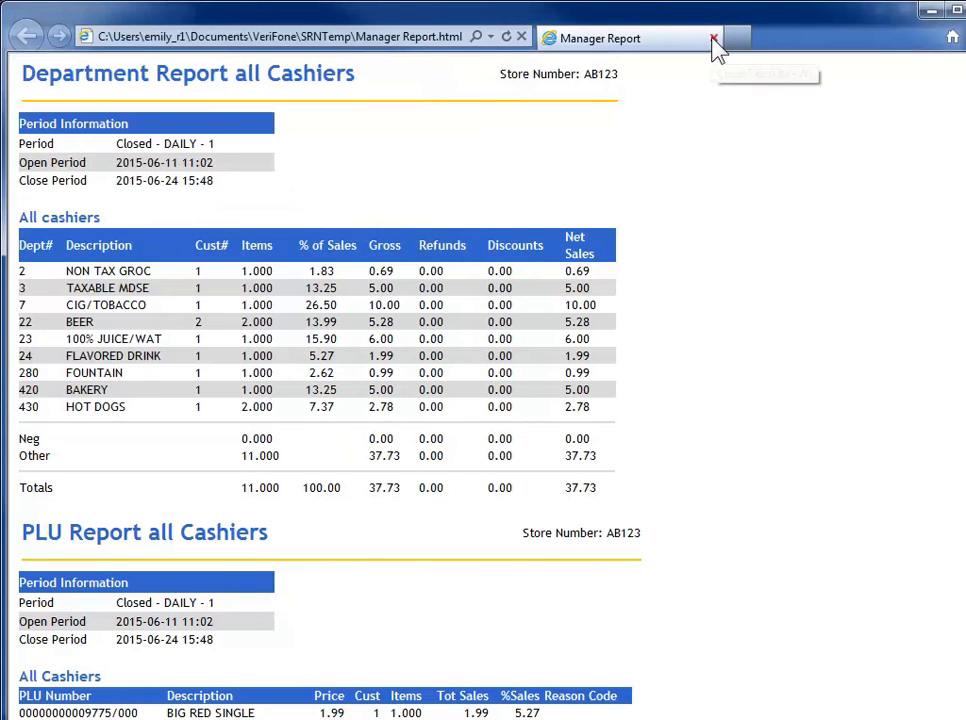
click(714, 38)
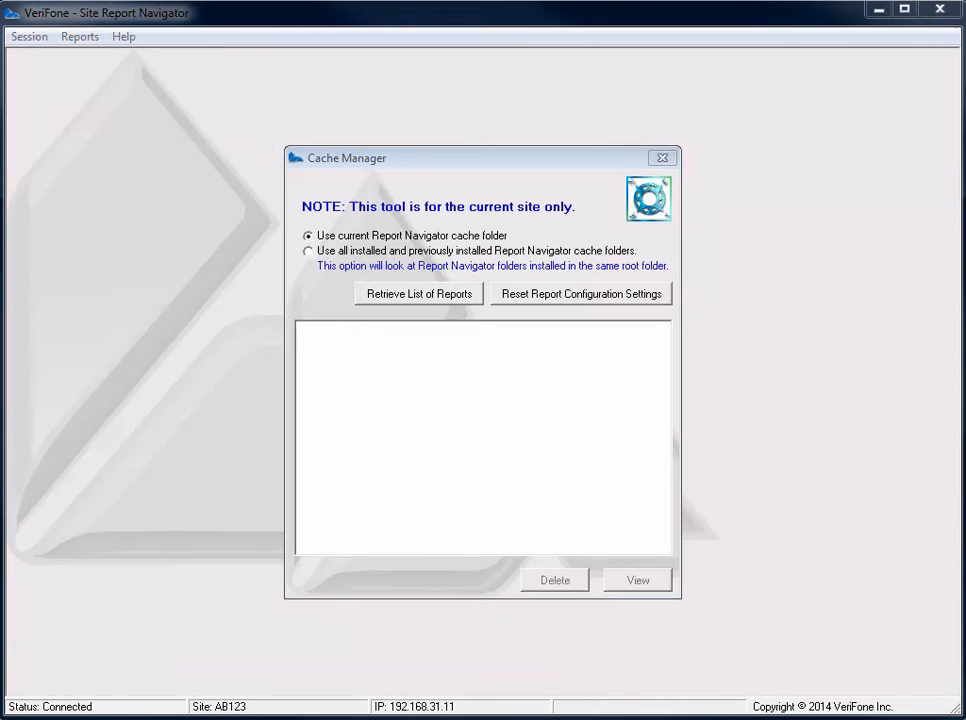
- Retrieve the cached report list for the site, searching all installed cache folders
click(418, 292)
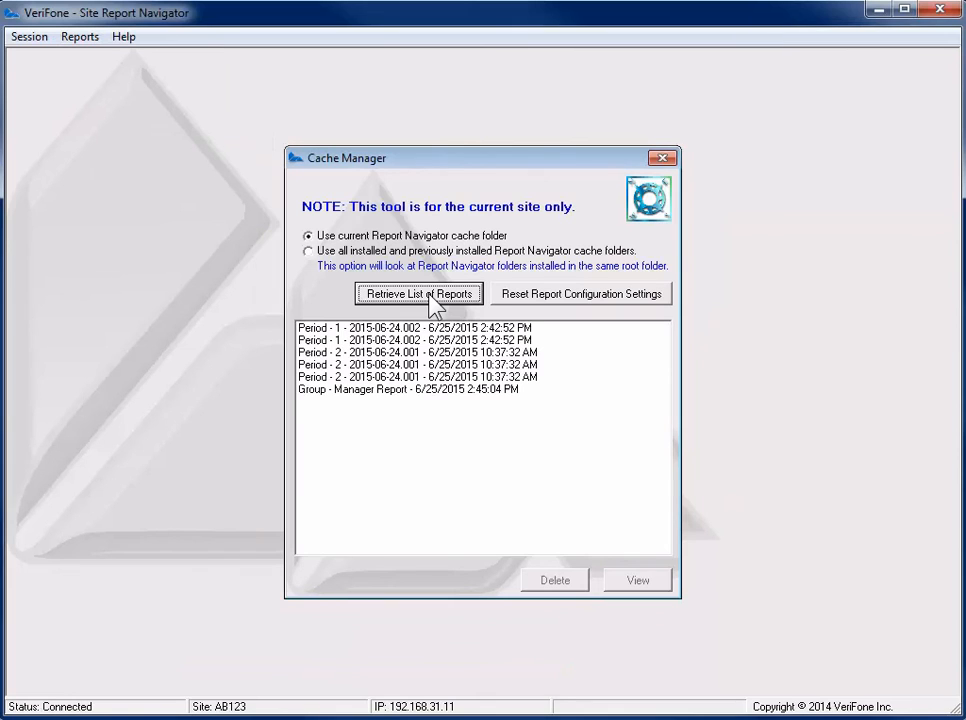
mouse_move(322, 260)
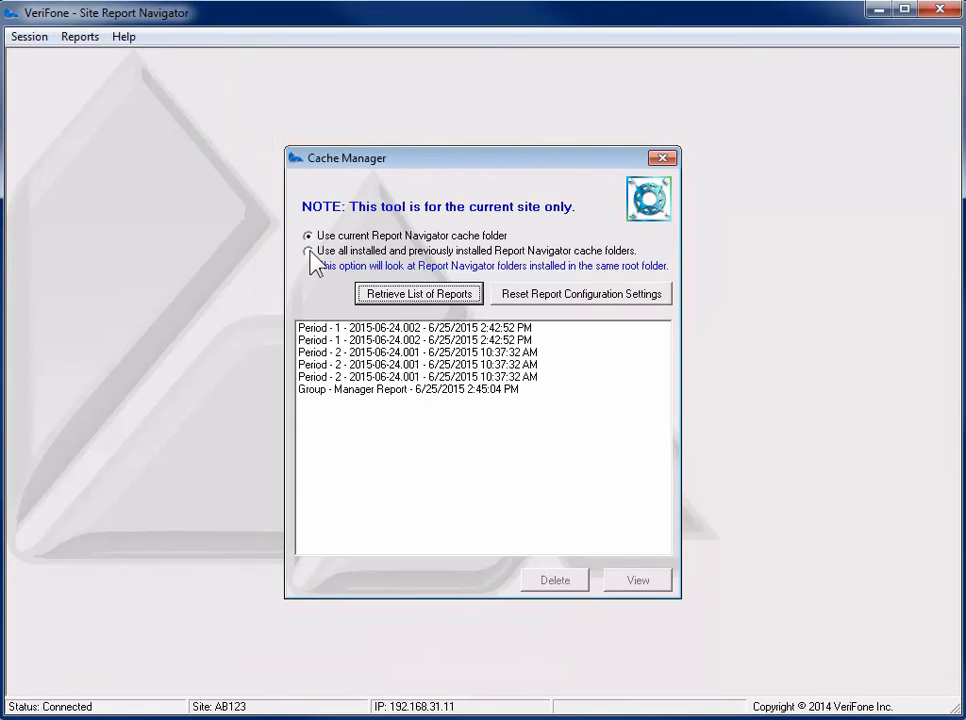
click(306, 250)
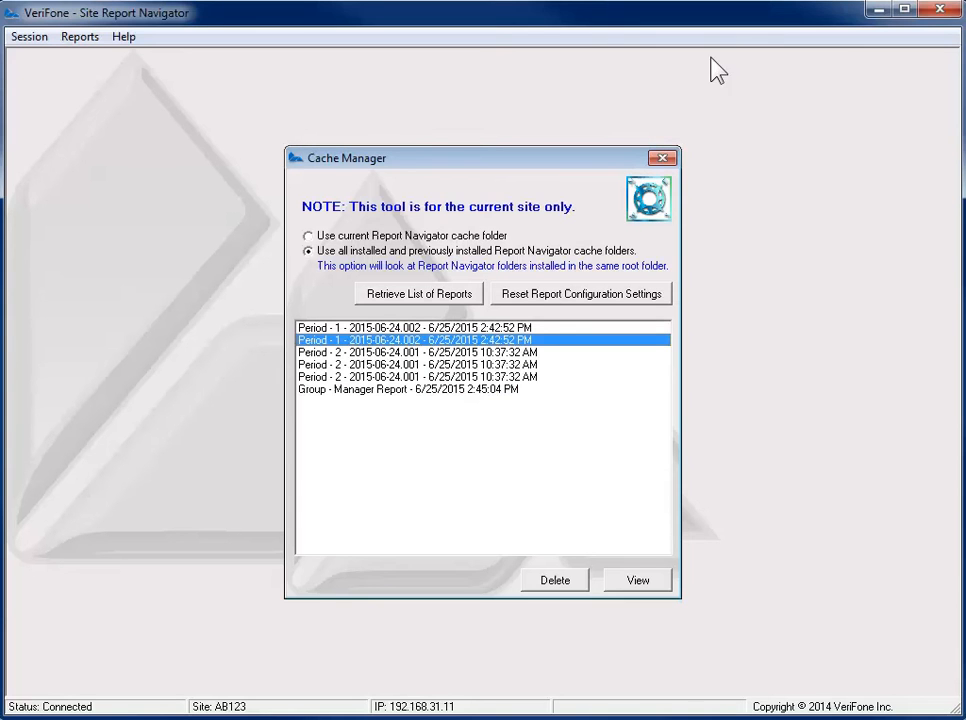
mouse_move(664, 148)
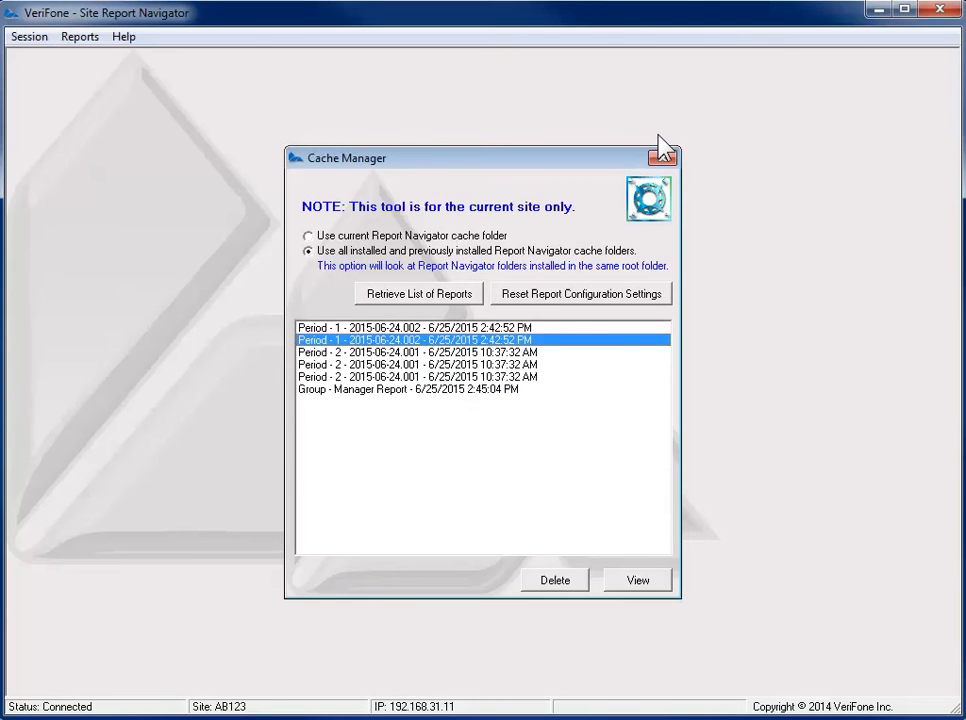